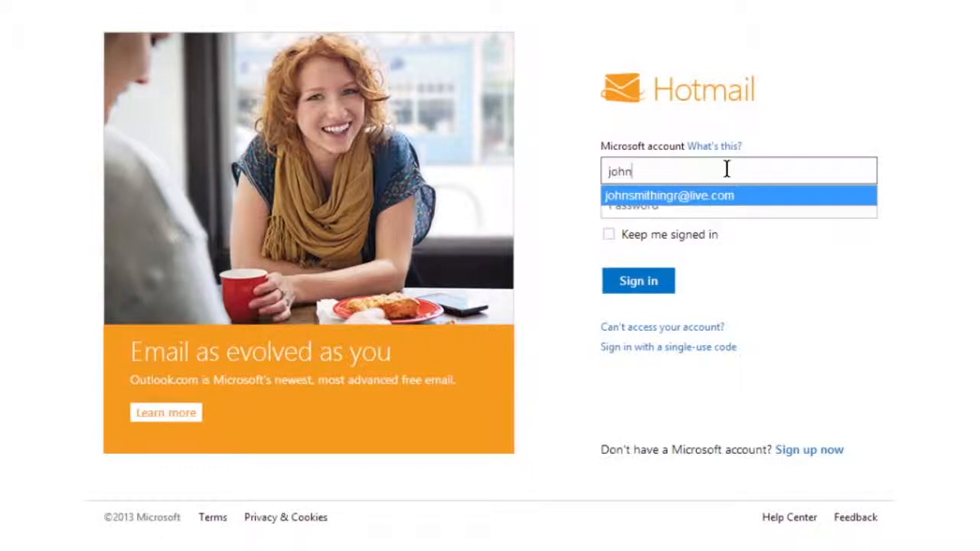
Sign in with the suggested Microsoft account to reach the SkyDrive files overview
left_click(667, 196)
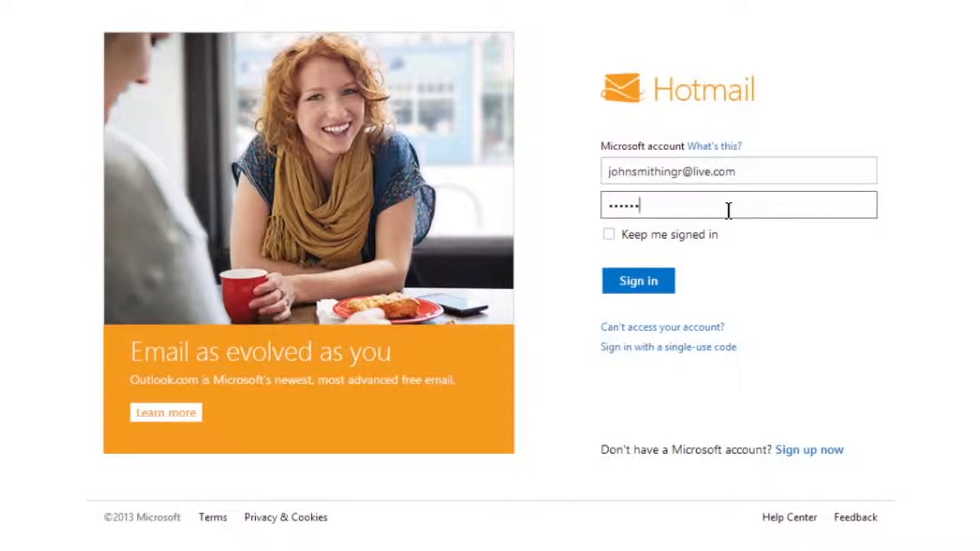
left_click(637, 280)
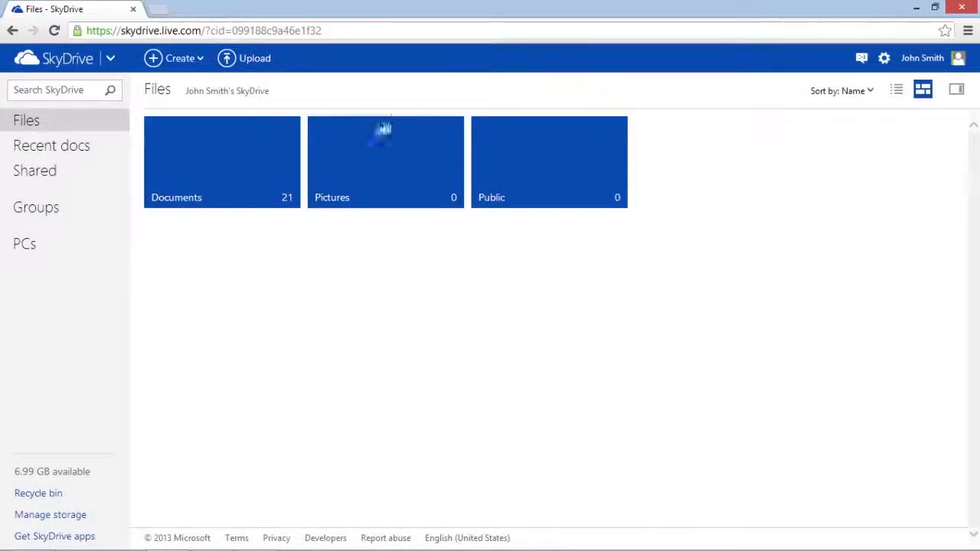
left_click(222, 160)
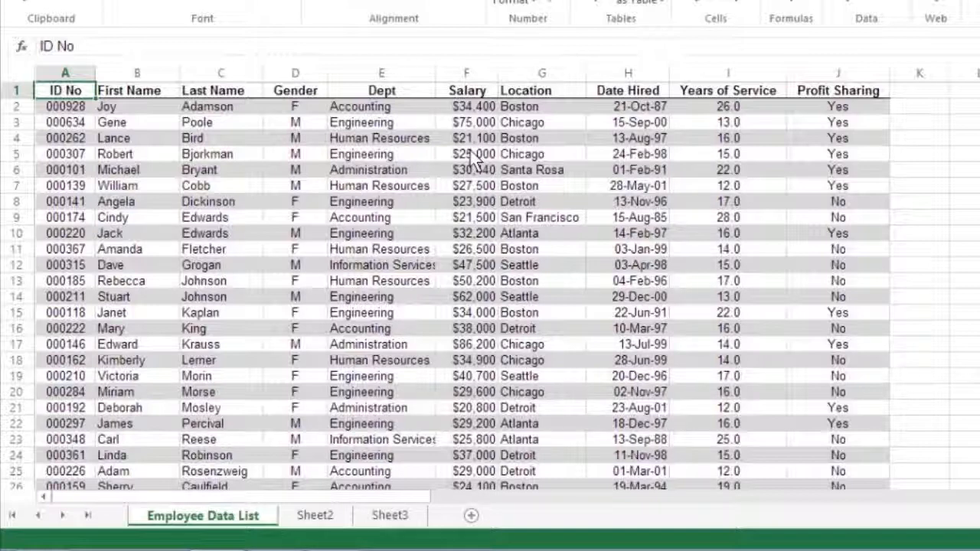
mouse_move(411, 248)
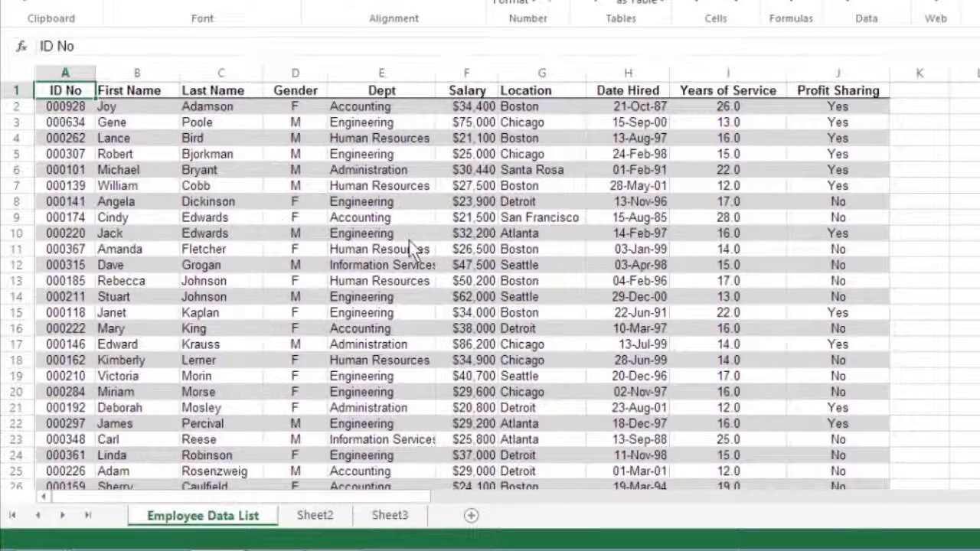
type("=YEAR(TODAY())-YEAR(H10)")
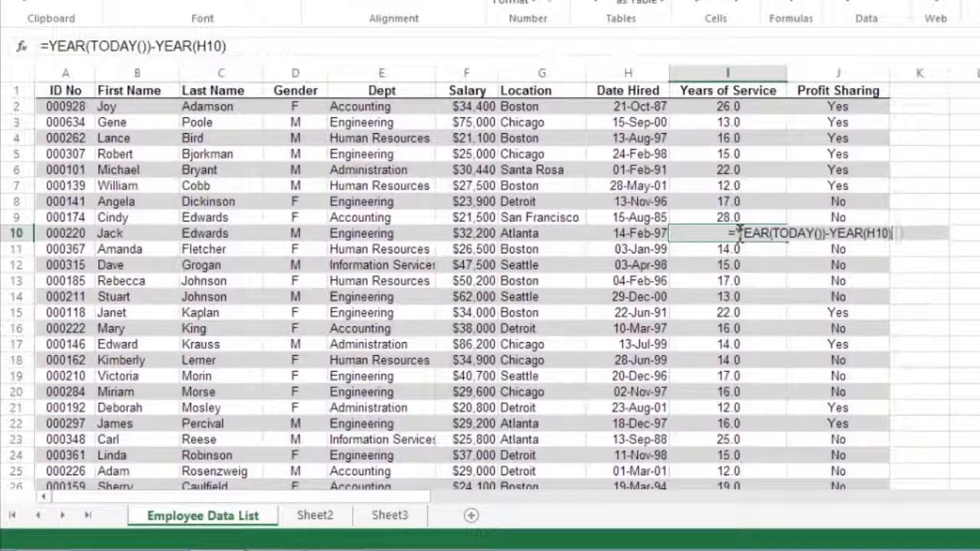
mouse_move(886, 238)
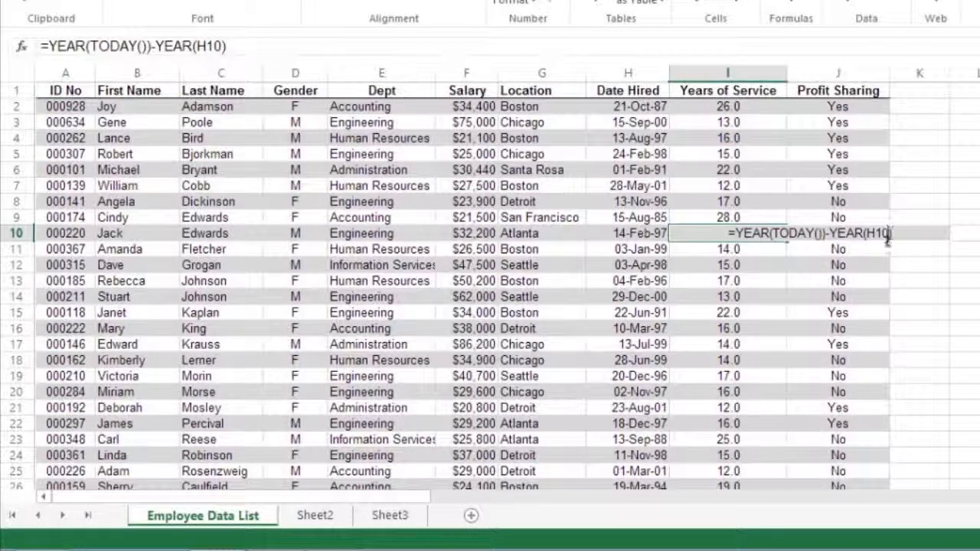
mouse_move(891, 263)
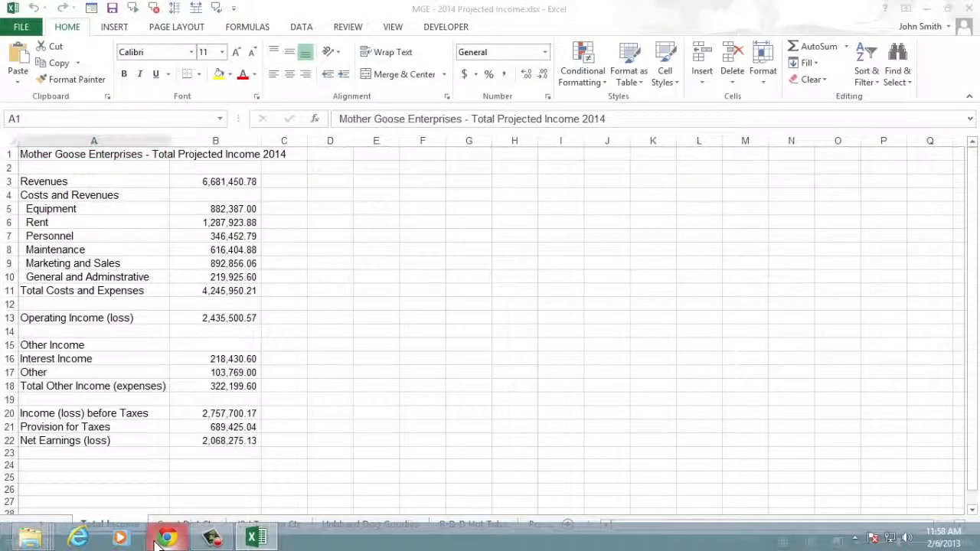
Switch to Chrome and go to live.com, reaching the Hotmail sign-in page
left_click(162, 538)
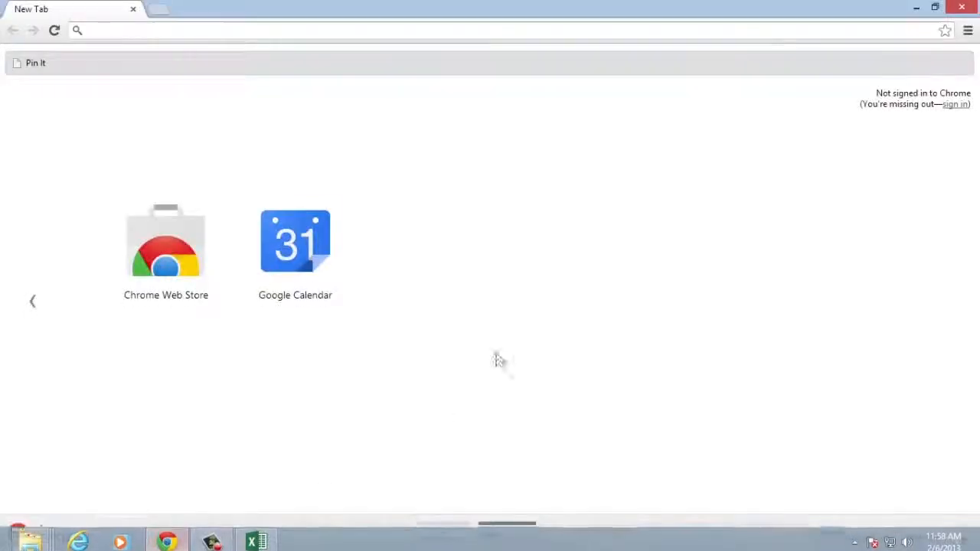
type("live.com")
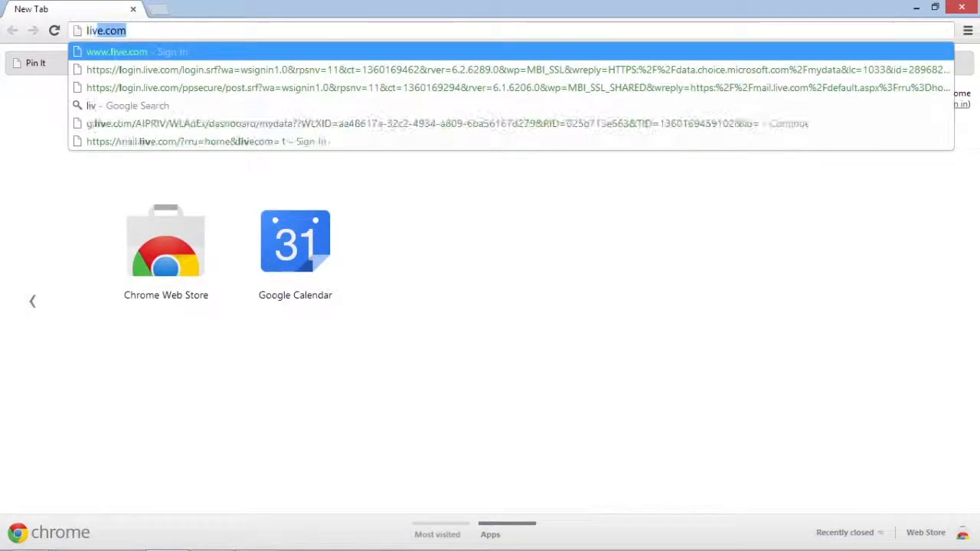
left_click(120, 52)
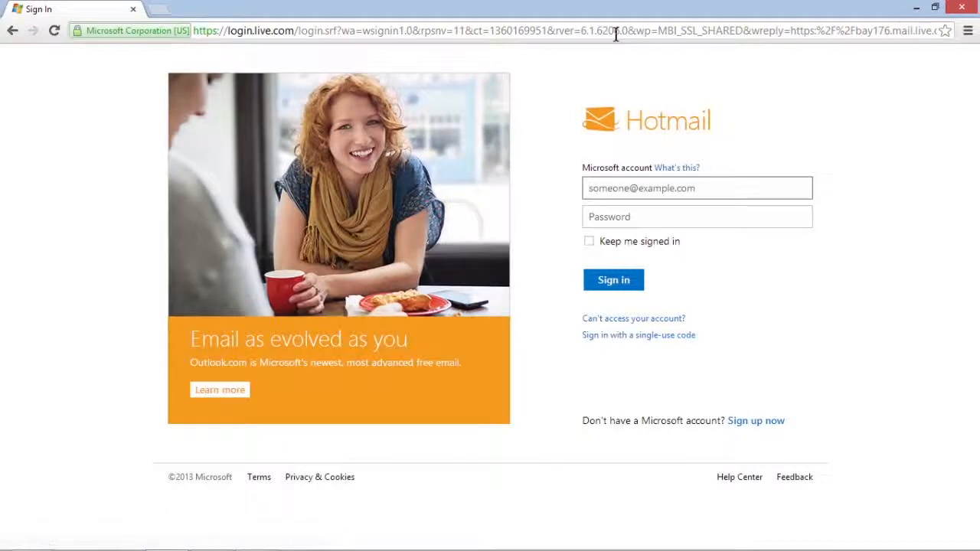
Sign in with the saved 'jo' account and go to the SkyDrive Documents folder
type("john")
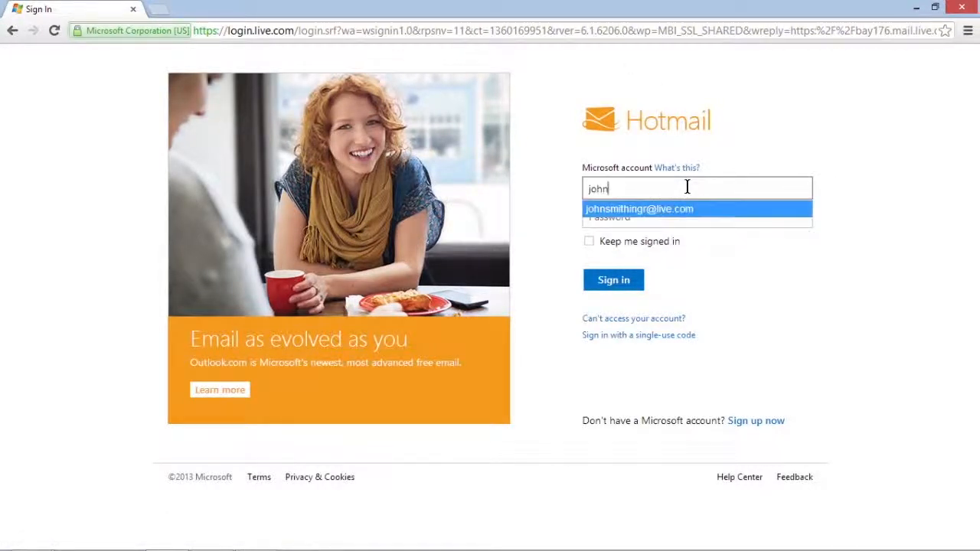
left_click(640, 208)
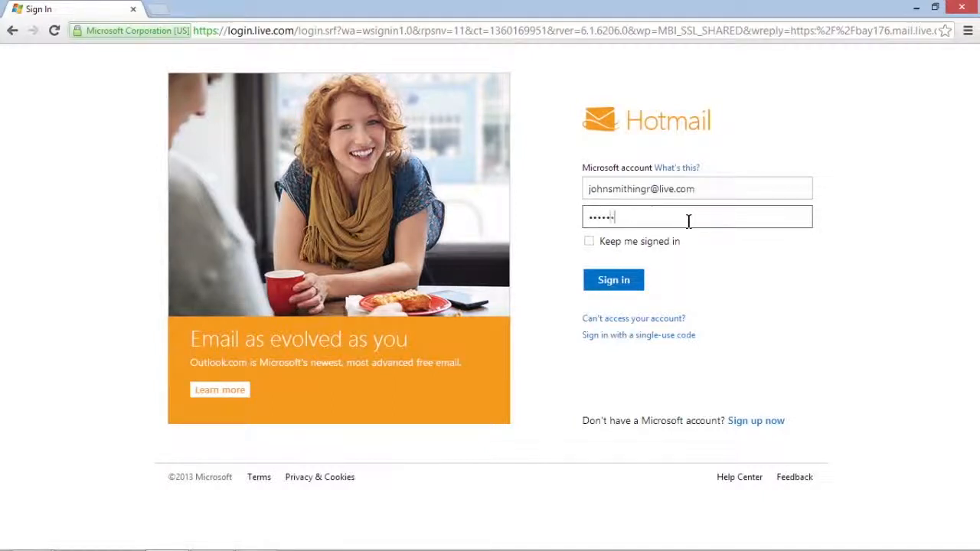
left_click(613, 279)
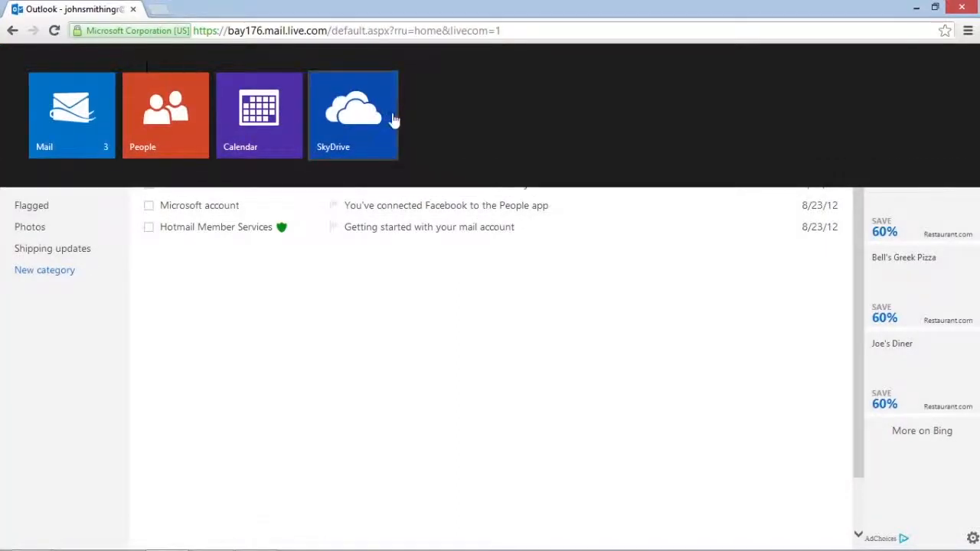
left_click(352, 115)
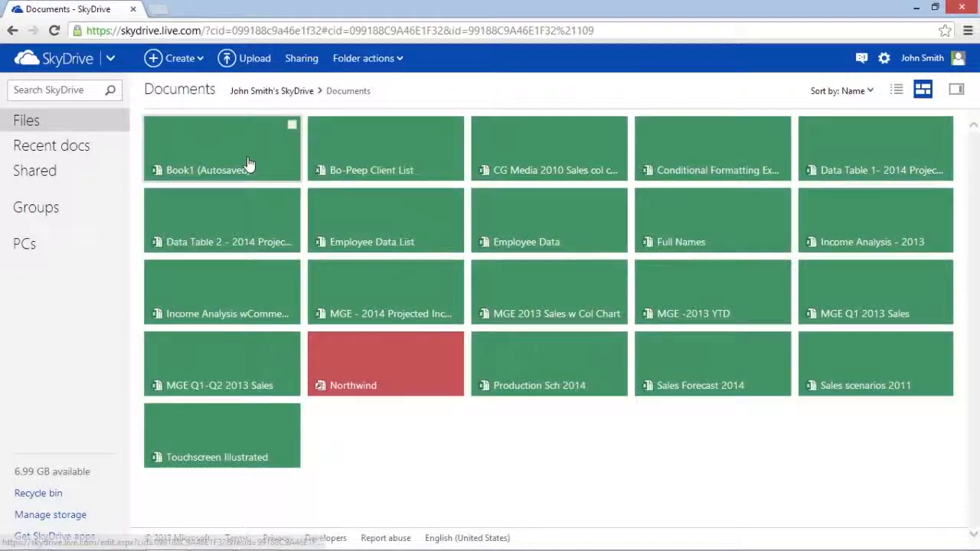
mouse_move(297, 205)
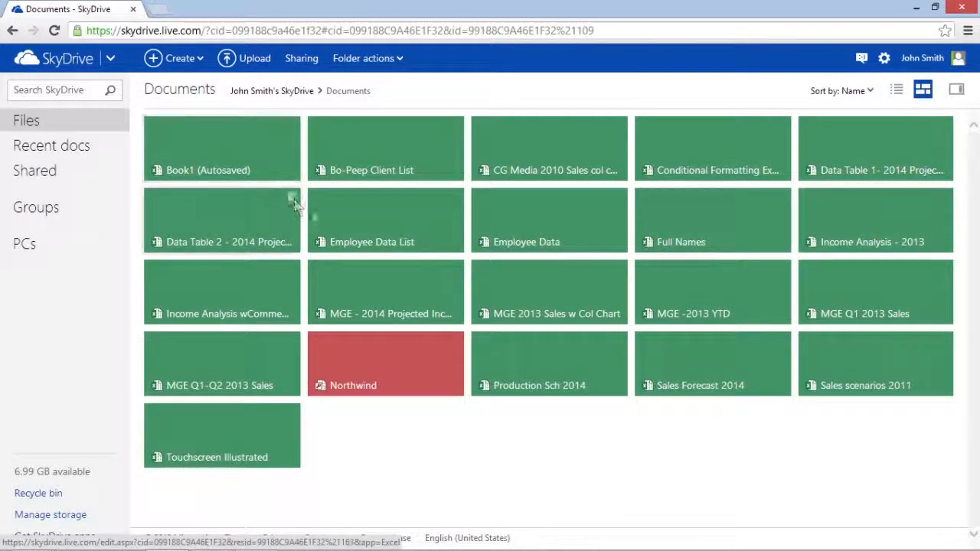
mouse_move(323, 226)
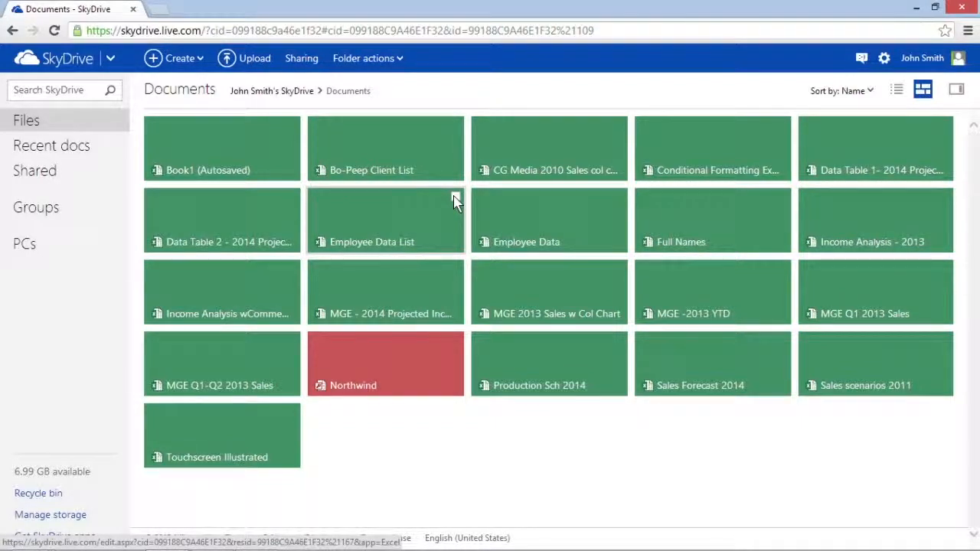
Open the Employee Data List workbook from Documents in Excel Web App
left_click(453, 201)
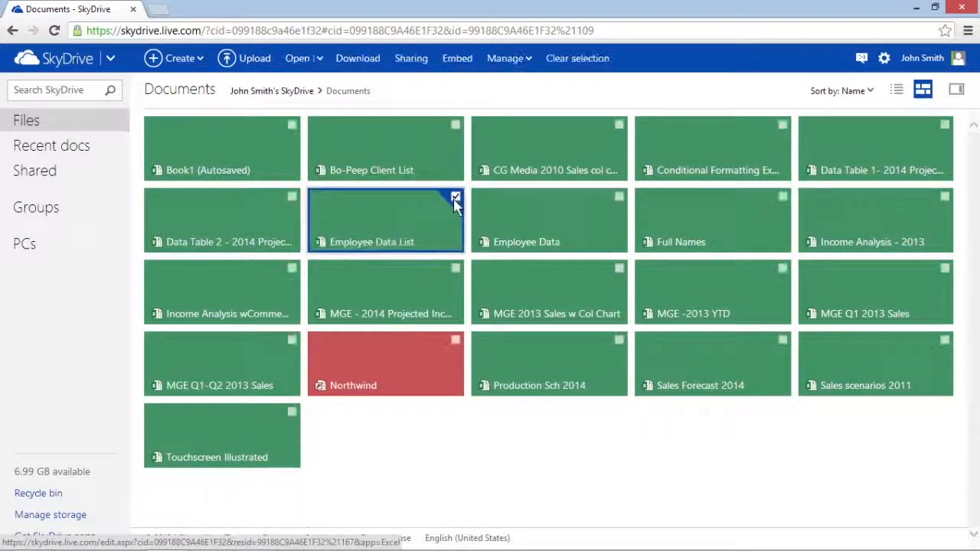
left_click(453, 203)
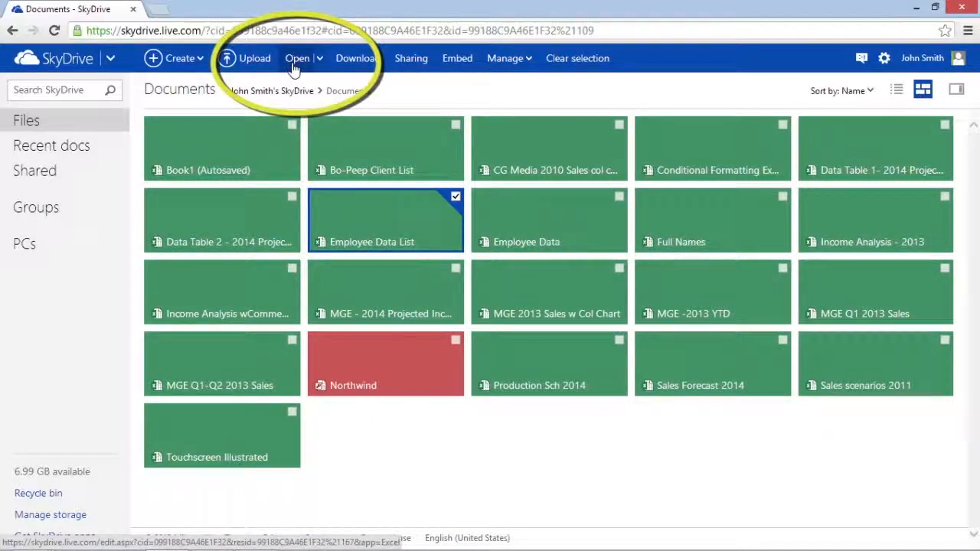
mouse_move(366, 251)
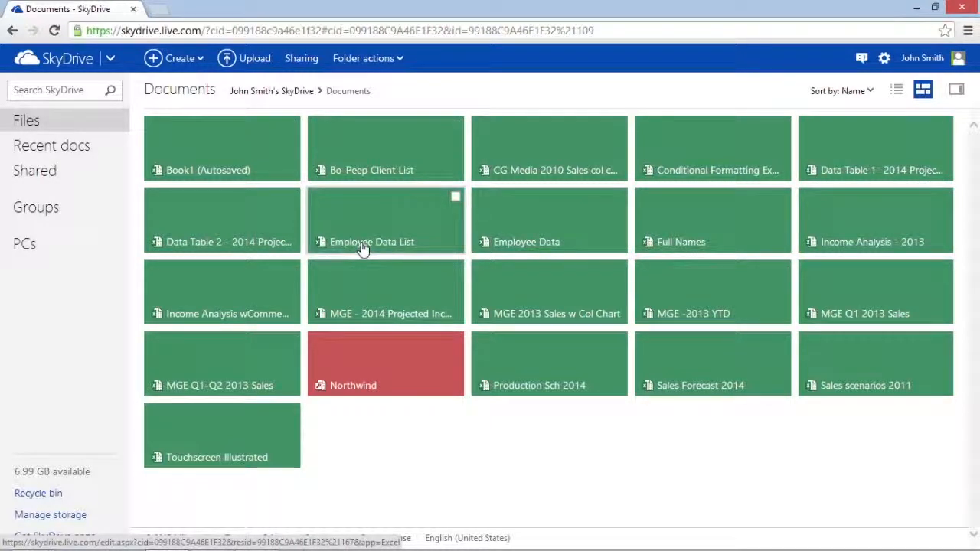
double_click(370, 242)
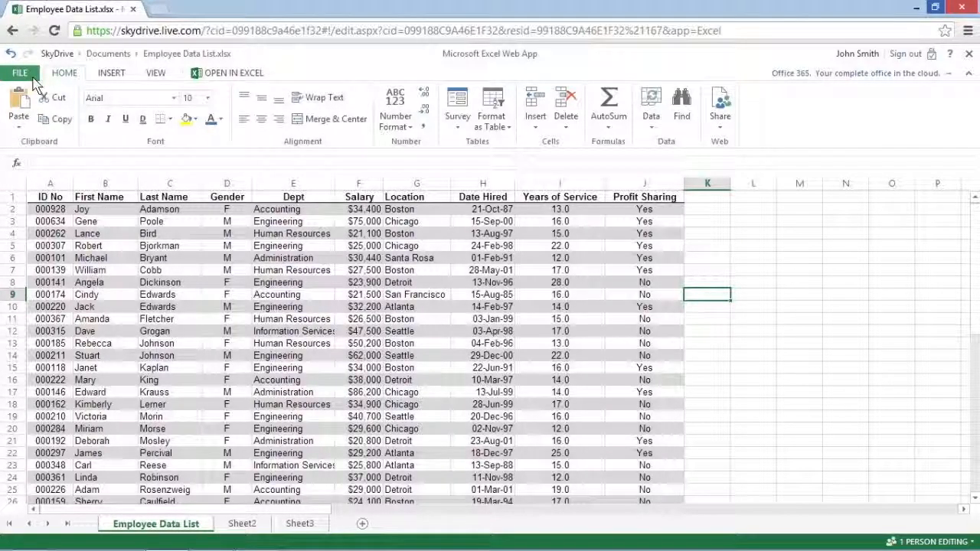
Bring up the Save As prompt showing Employee Data List.xlsx as the name
left_click(31, 73)
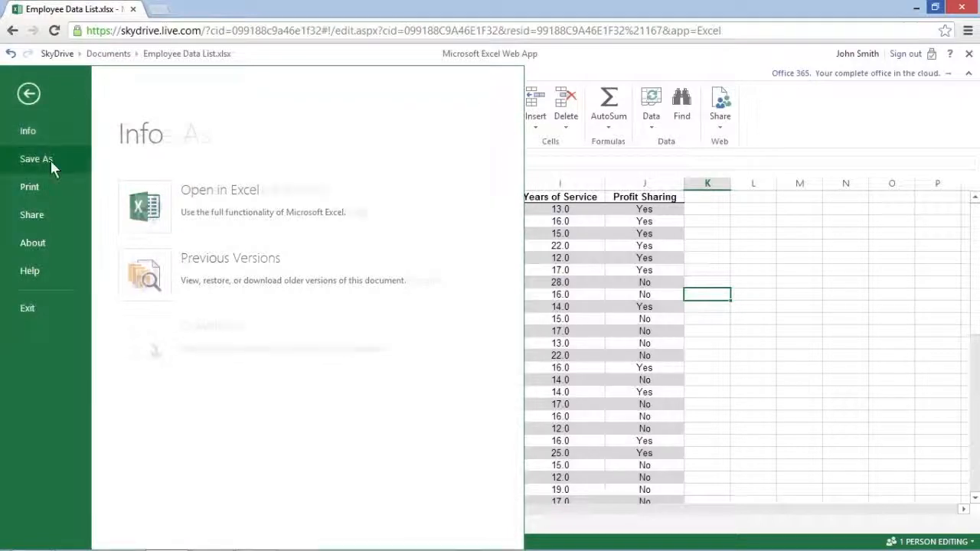
left_click(37, 159)
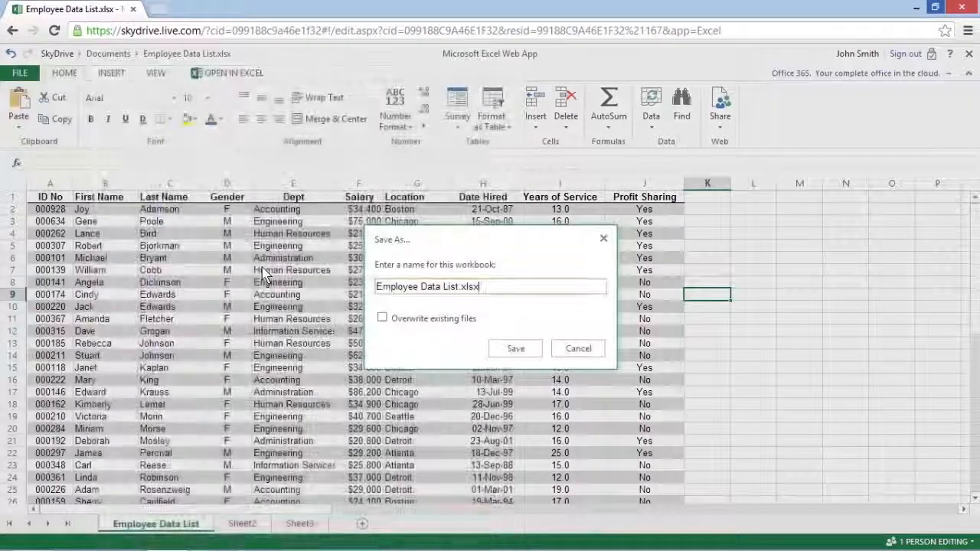
Rename the copy to Employee Data.xlsx with Overwrite existing files checked
left_click(518, 287)
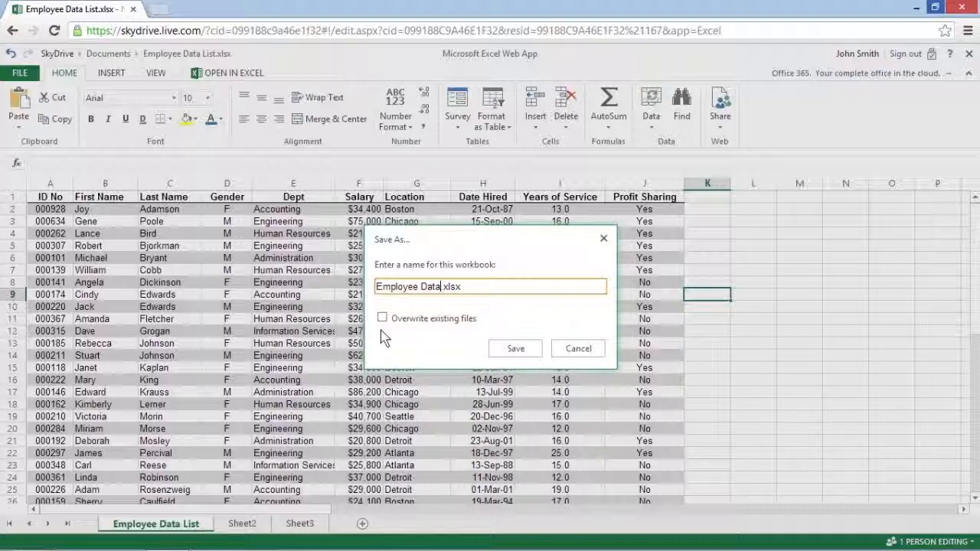
left_click(383, 317)
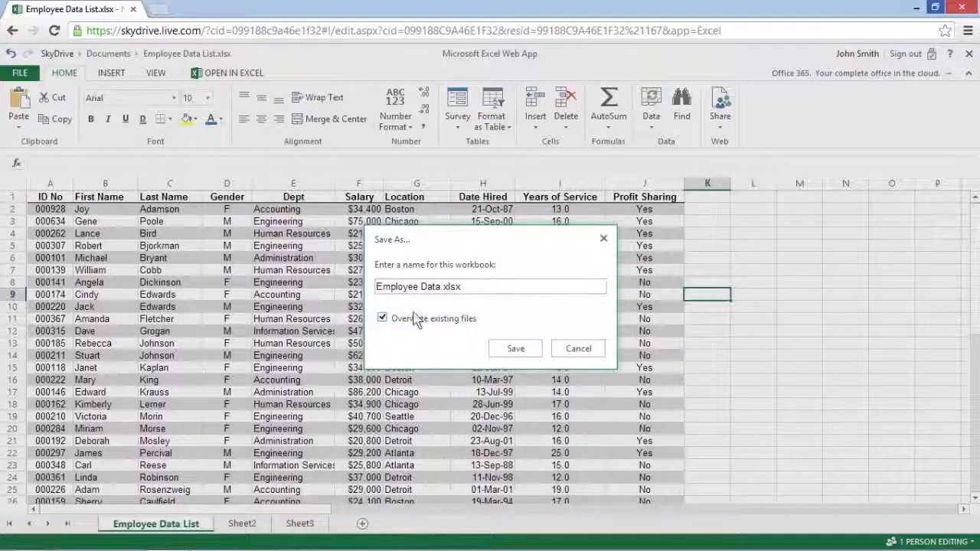